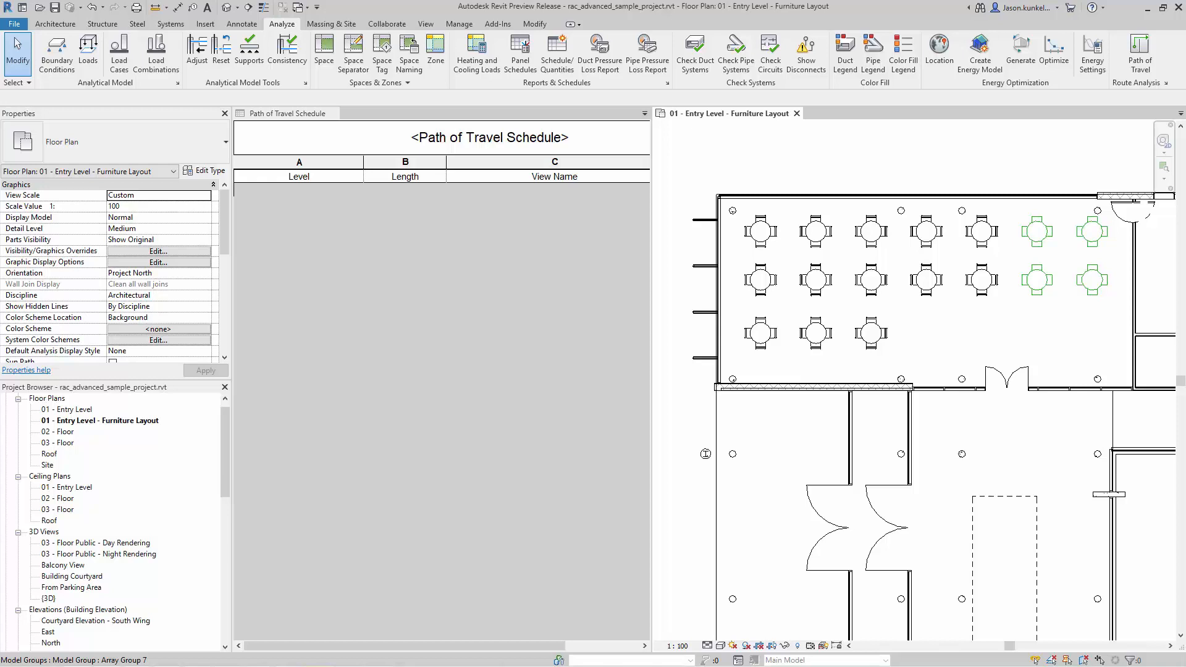
pyautogui.moveTo(498, 276)
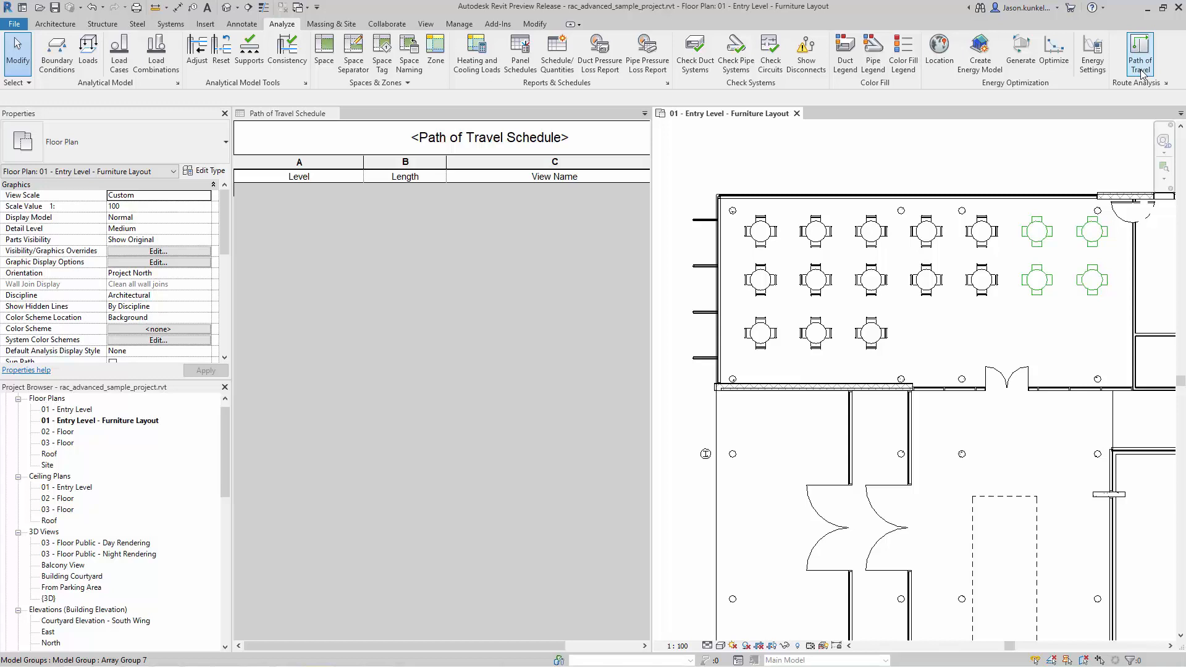
# - Start the Path of Travel tool from Analyze > Route Analysis
pyautogui.click(1139, 53)
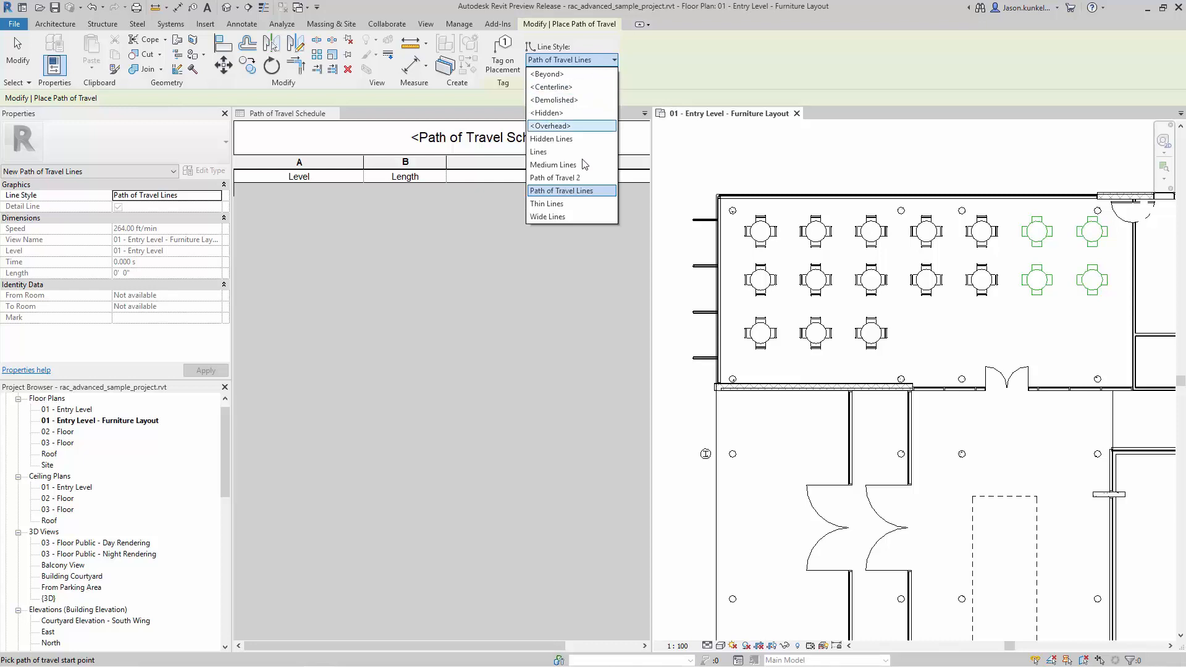
pyautogui.moveTo(563, 178)
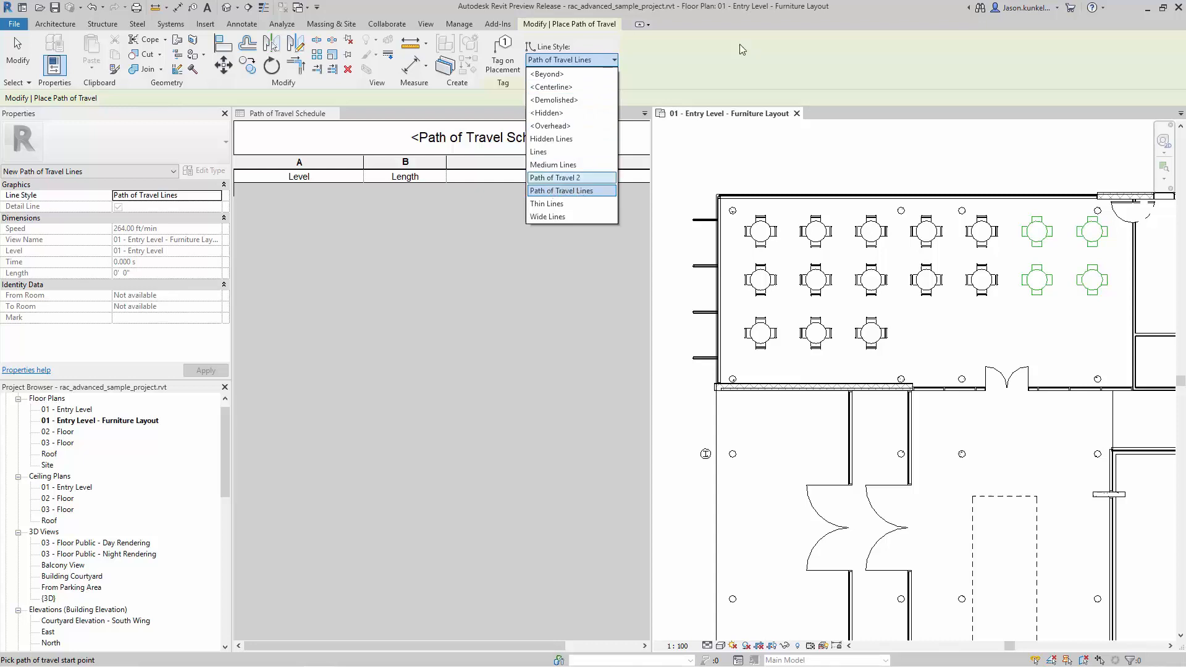
# - Draw the first path from a table around the furniture to the double door, scheduled at 43' 2 7/32"
pyautogui.click(561, 190)
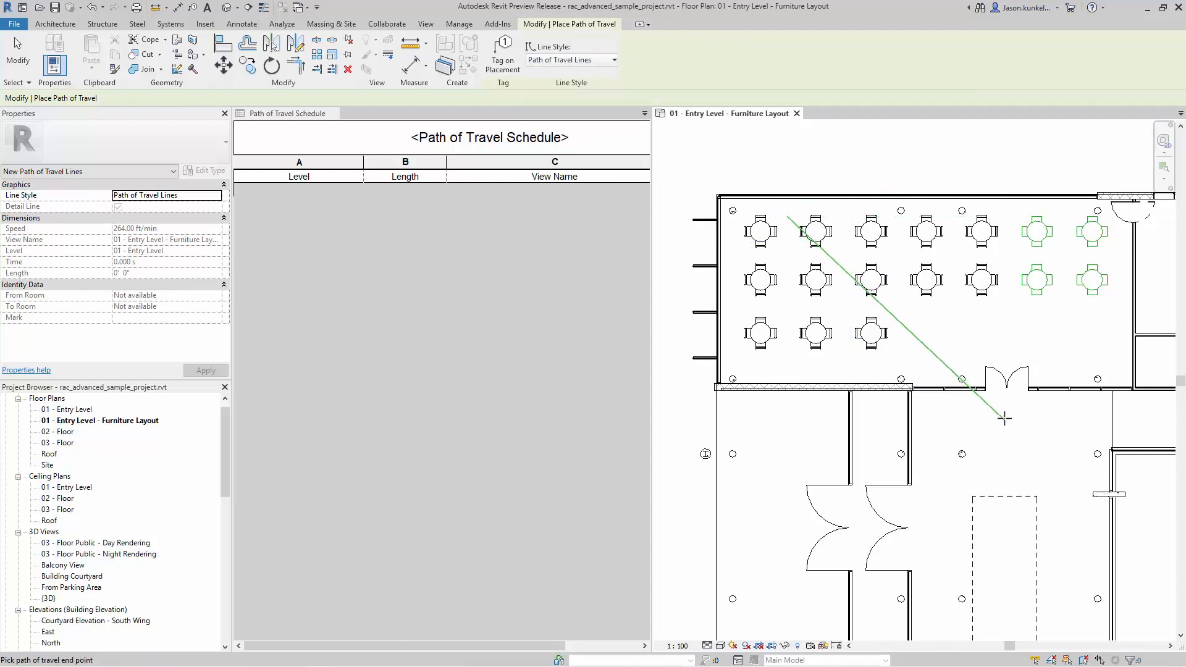
pyautogui.moveTo(1004, 413)
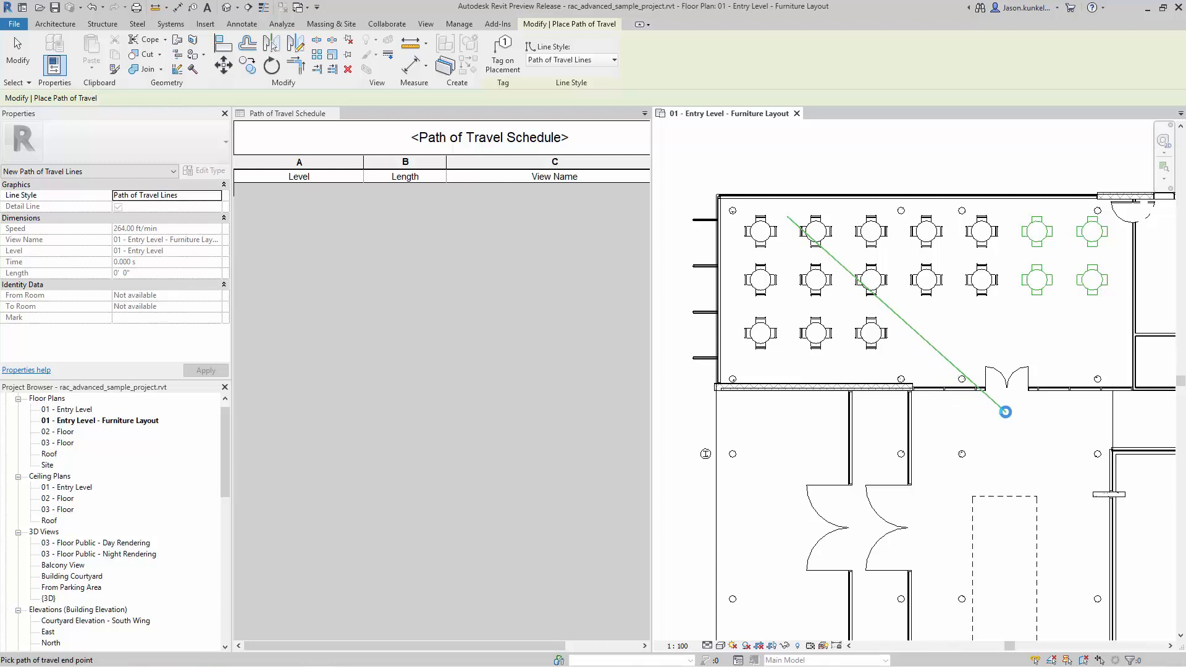
pyautogui.click(1005, 412)
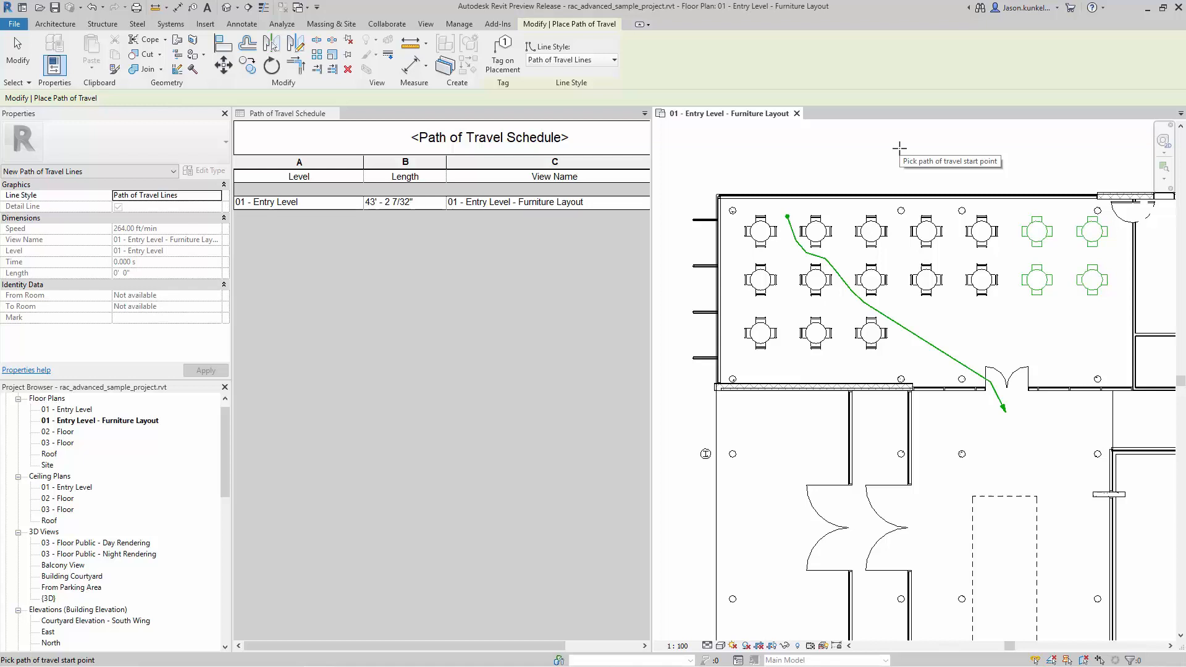
pyautogui.moveTo(848, 214)
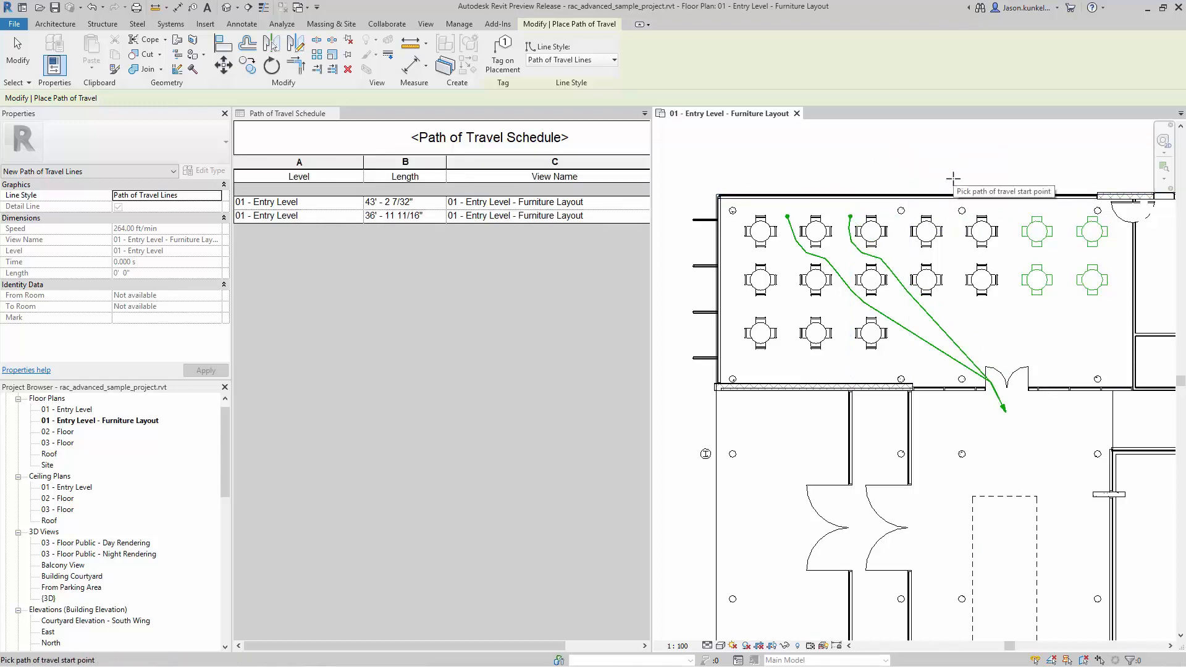
pyautogui.moveTo(858, 135)
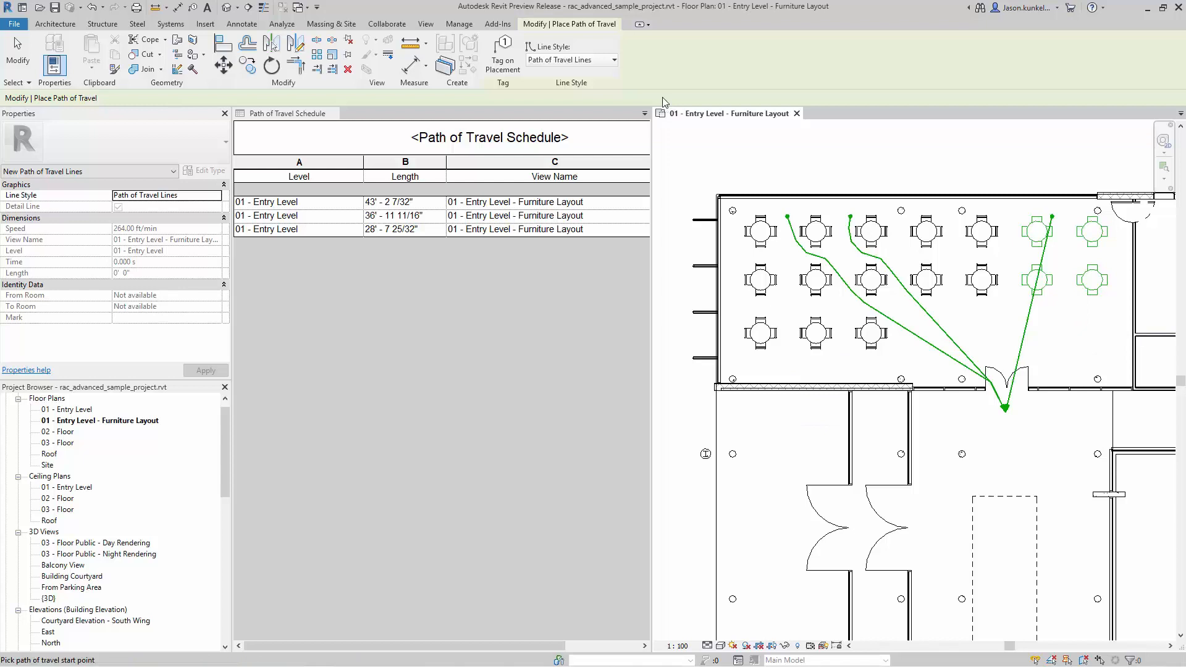
# - Finish placing paths and bring up Route Analysis Settings for obstacle categories
pyautogui.click(281, 23)
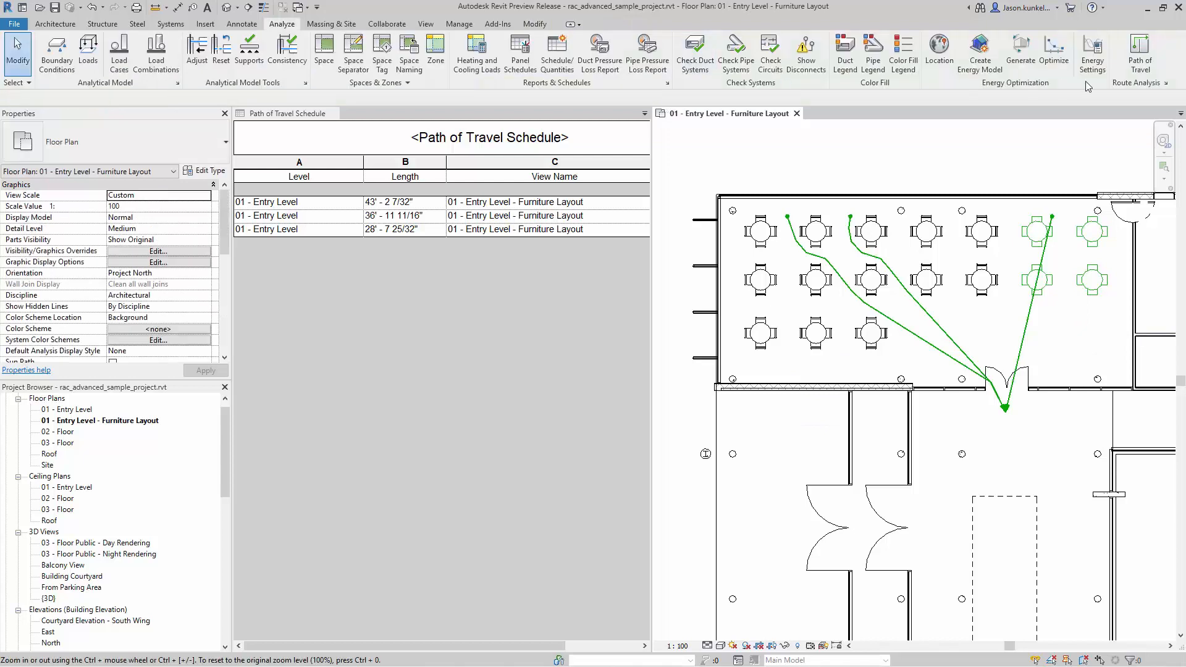
pyautogui.moveTo(1144, 94)
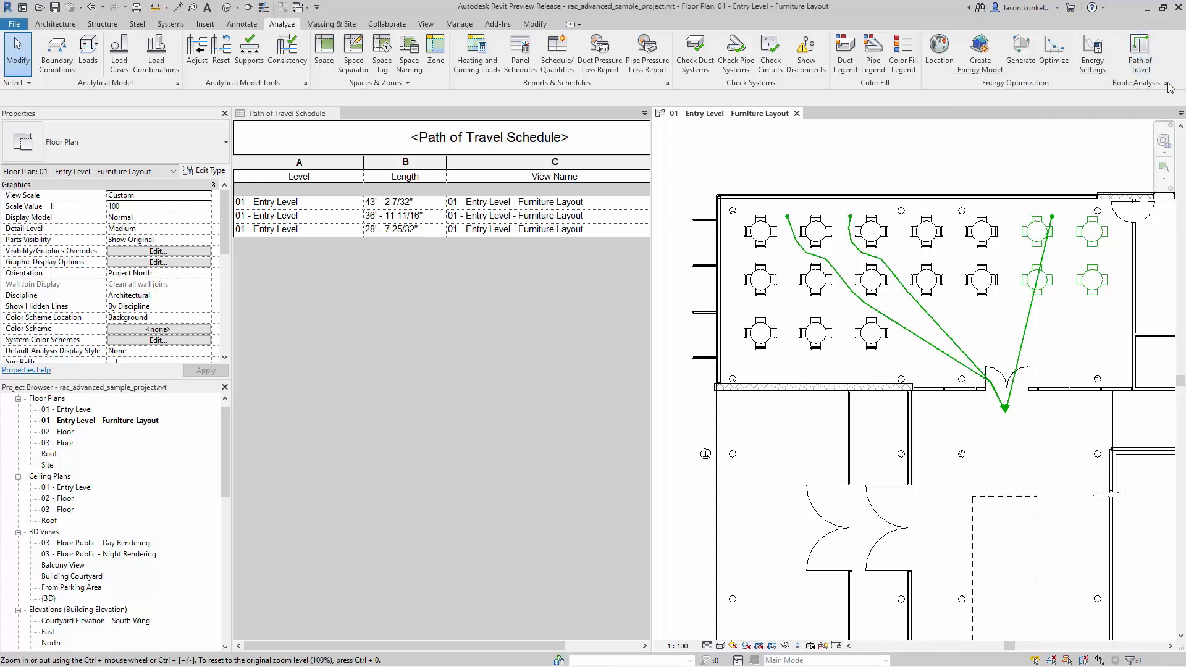
pyautogui.click(1162, 82)
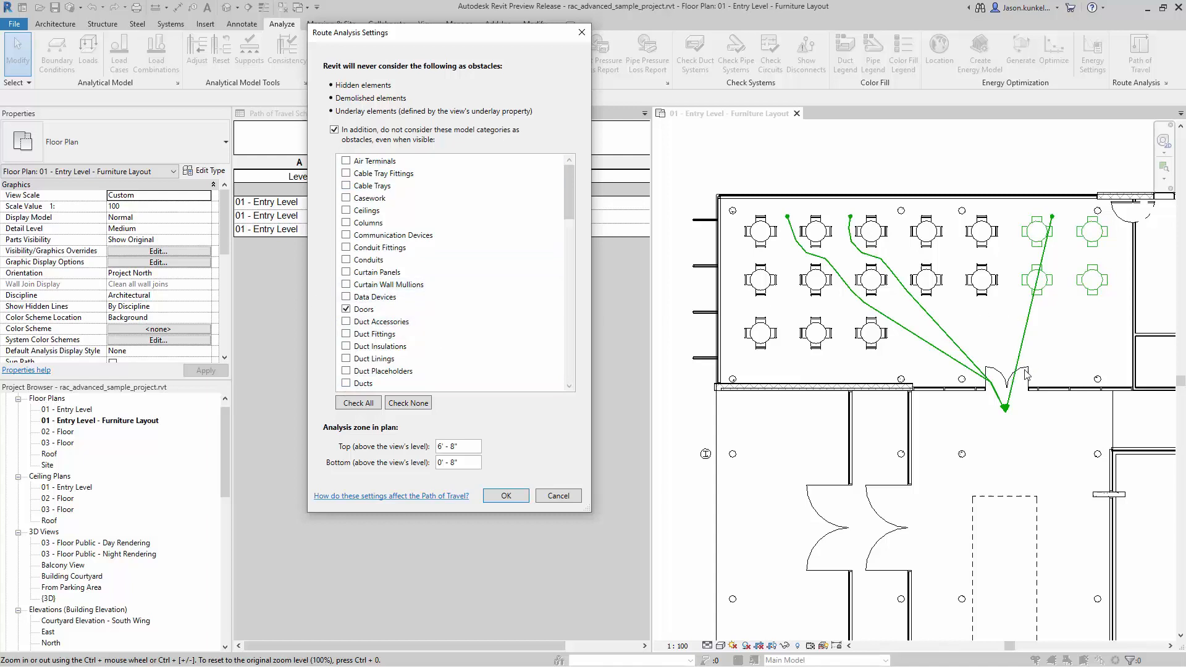
pyautogui.moveTo(910, 191)
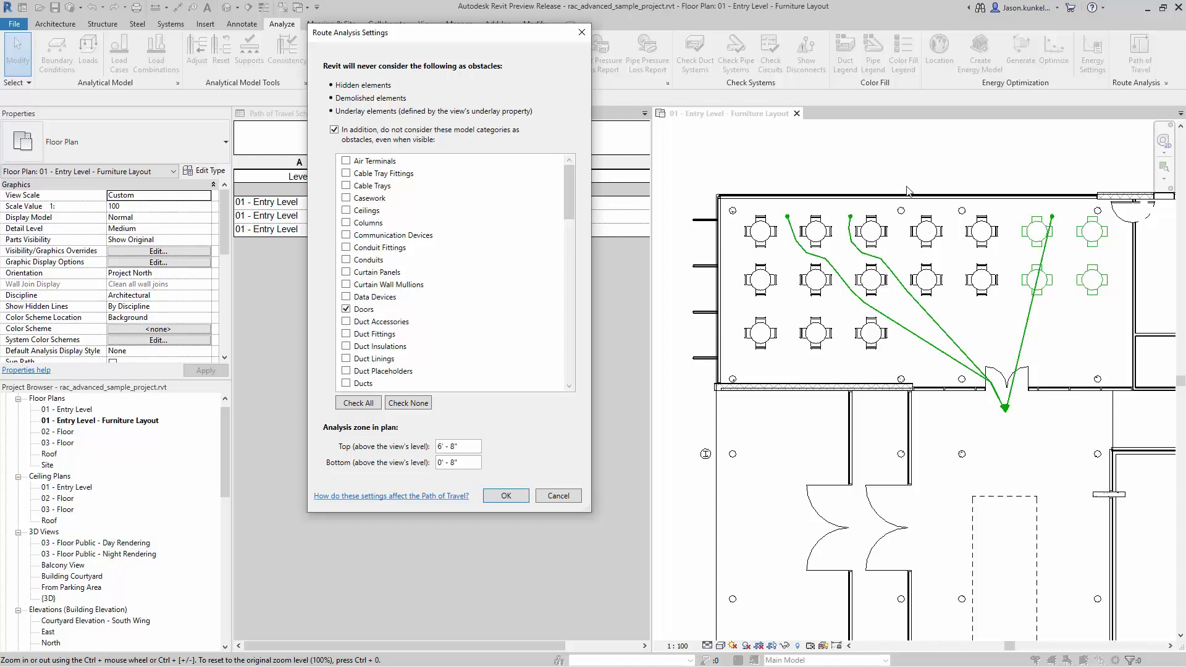
pyautogui.moveTo(885, 269)
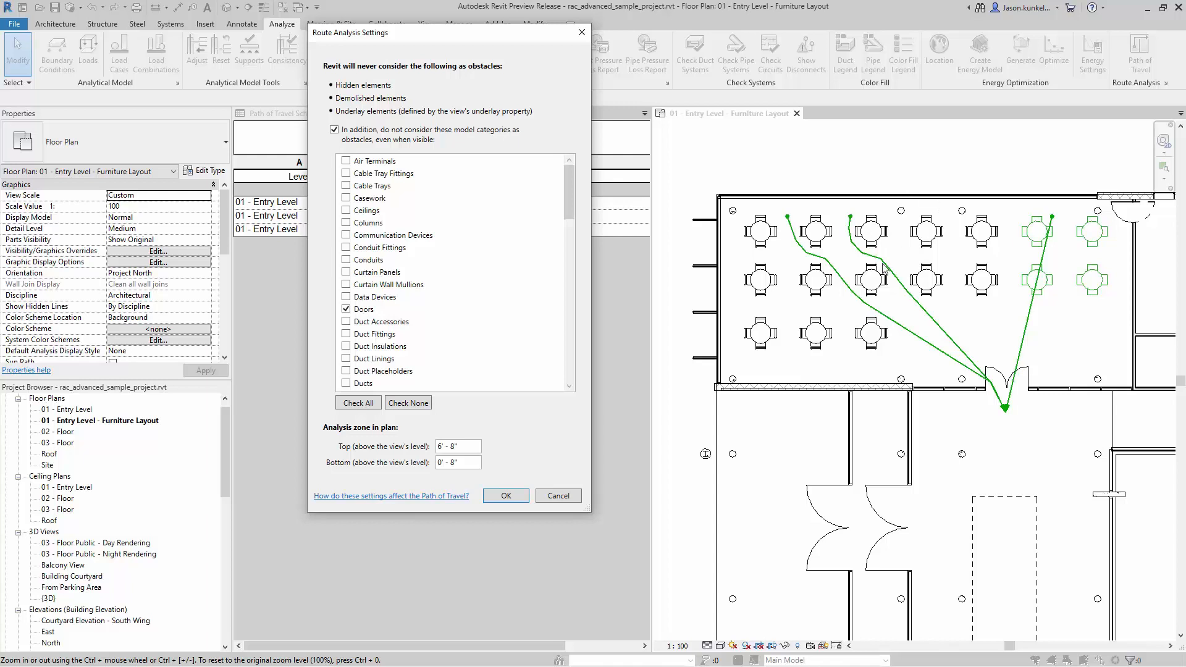
# - Review the obstacle categories, keep only Doors ignored, confirm the settings and restart Path of Travel
pyautogui.scroll(-3)
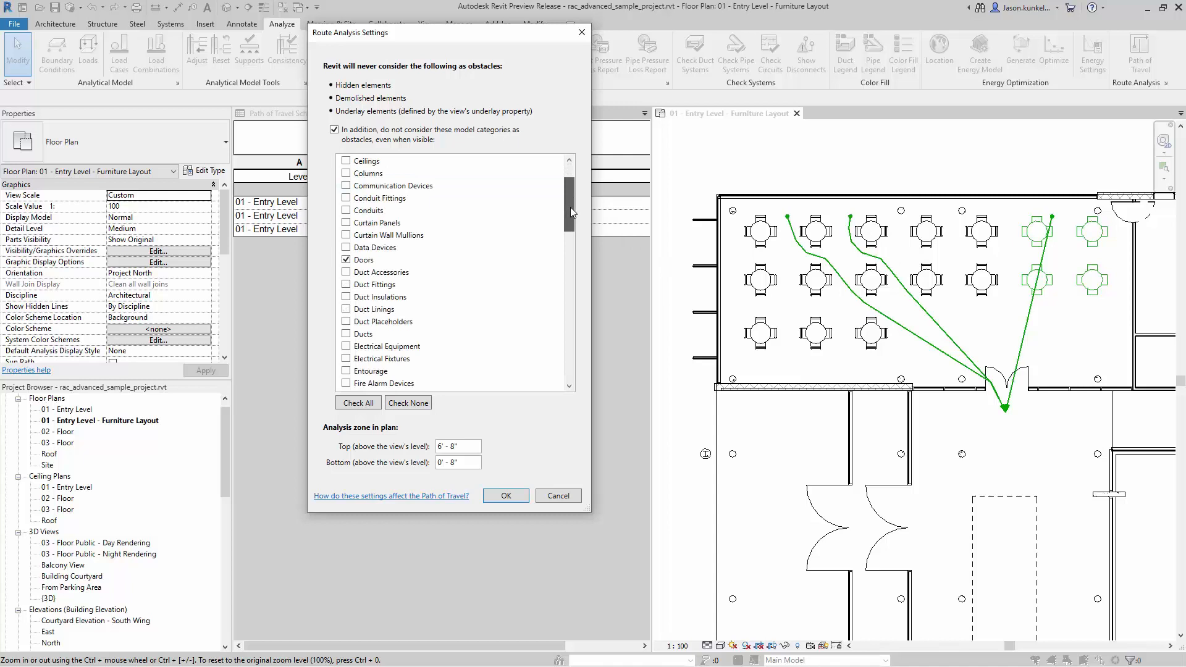
pyautogui.scroll(-3)
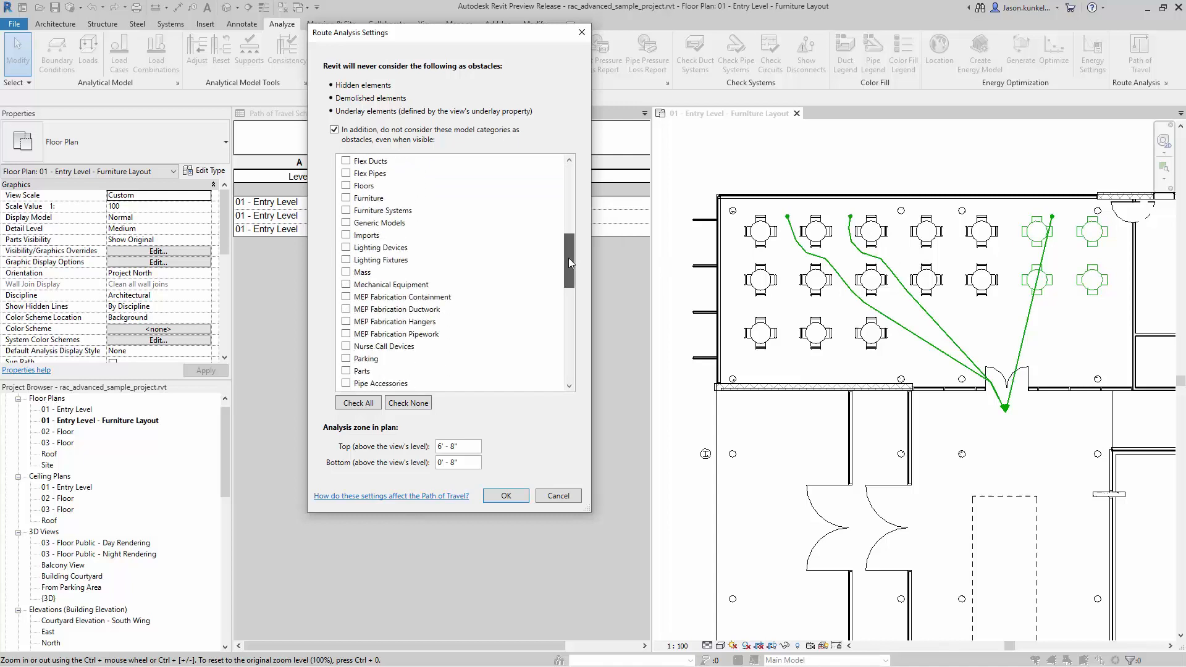
pyautogui.scroll(-3)
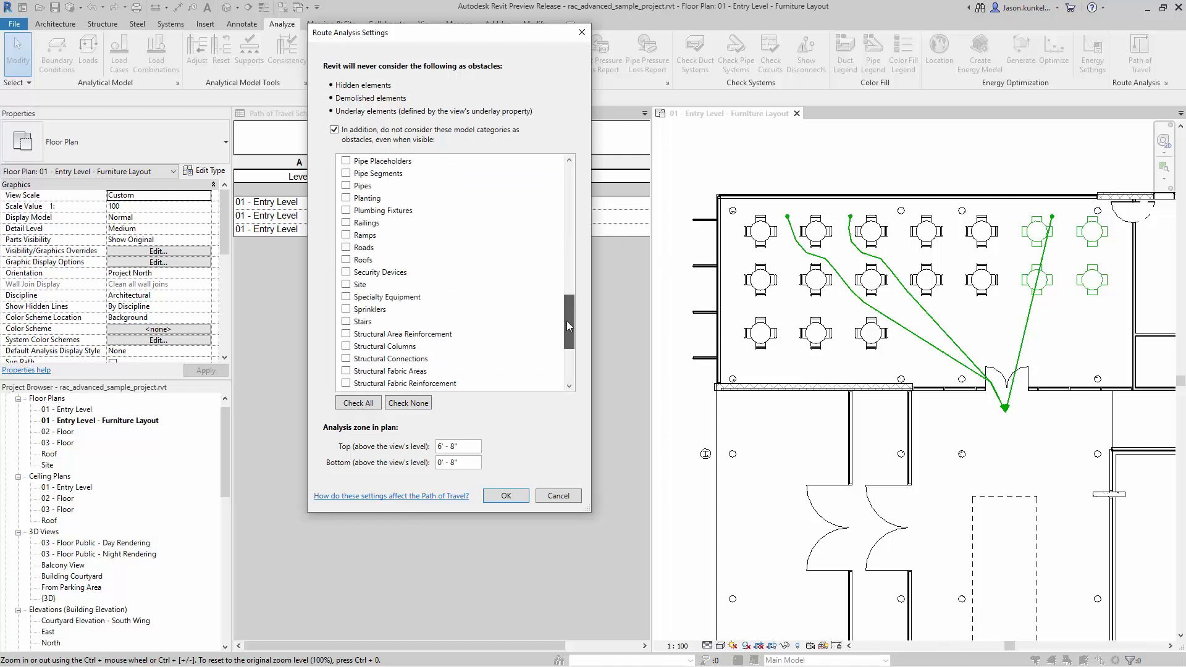
pyautogui.scroll(-3)
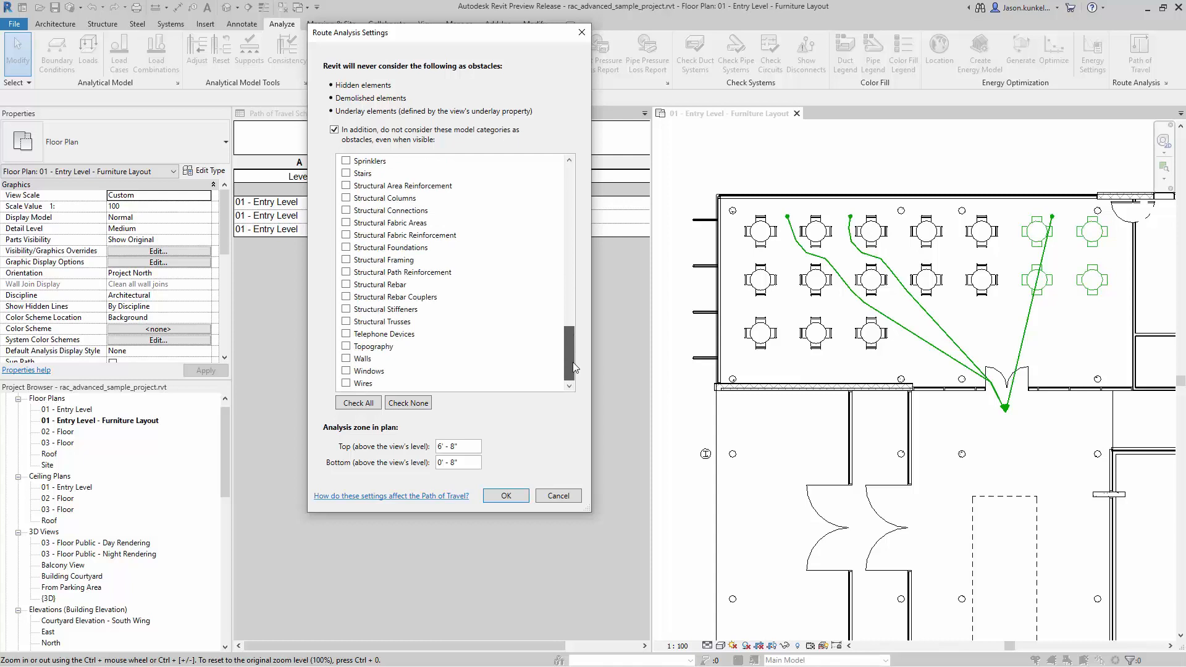
pyautogui.moveTo(439, 272)
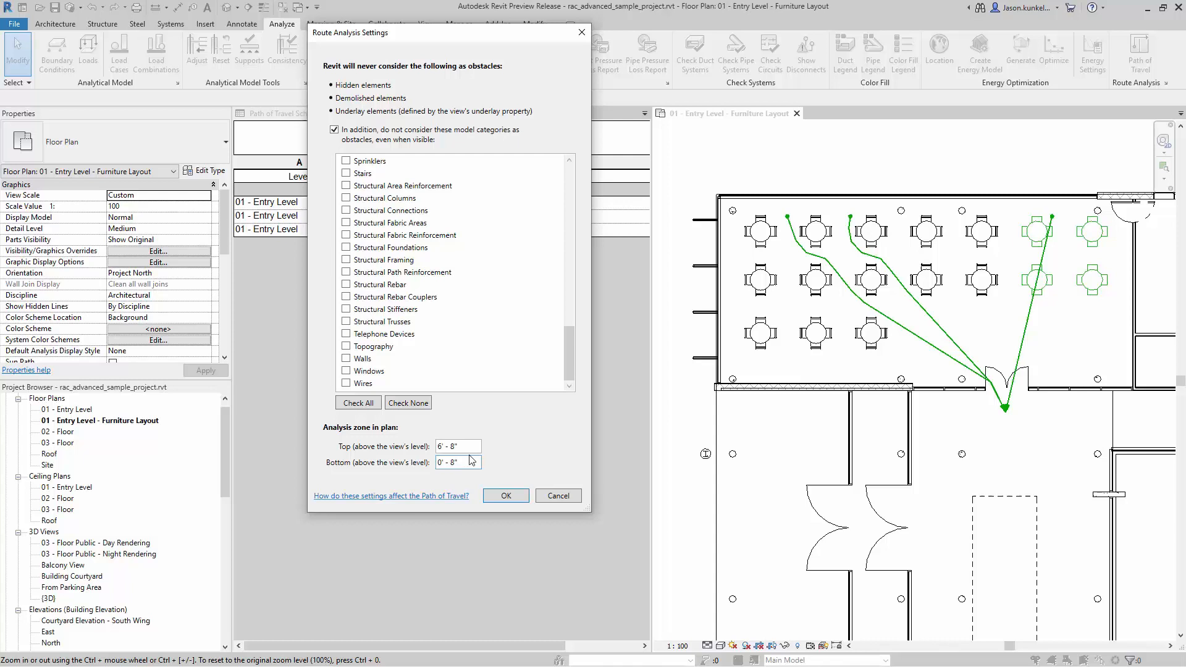
pyautogui.click(456, 462)
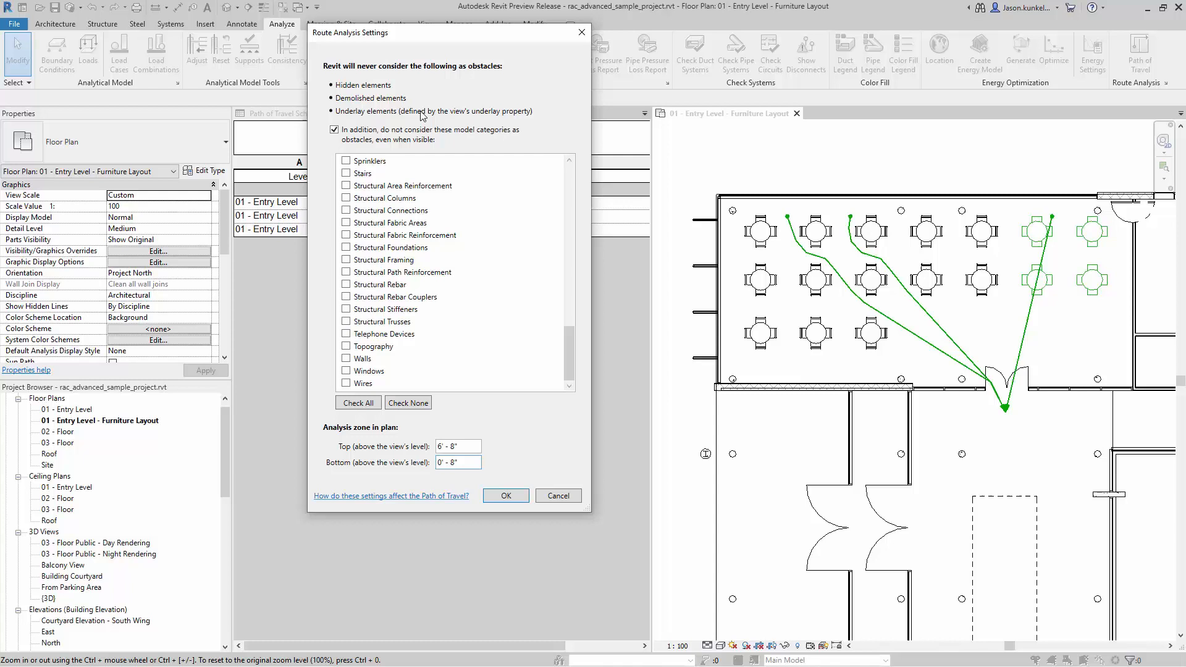
pyautogui.click(457, 462)
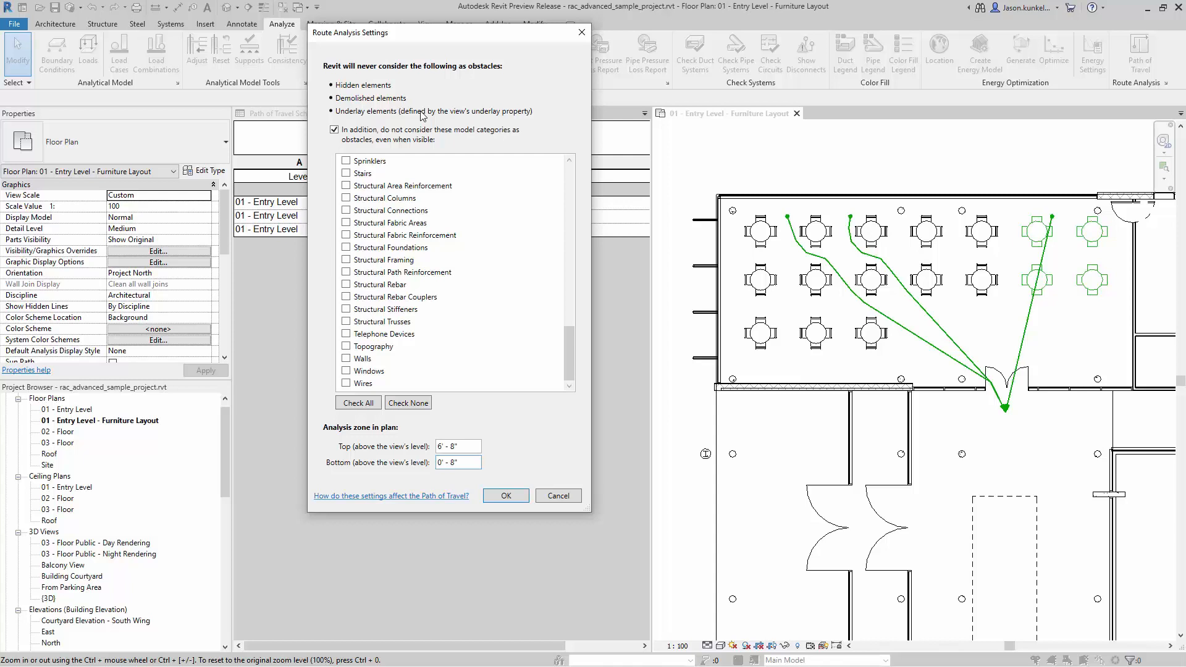
pyautogui.click(504, 495)
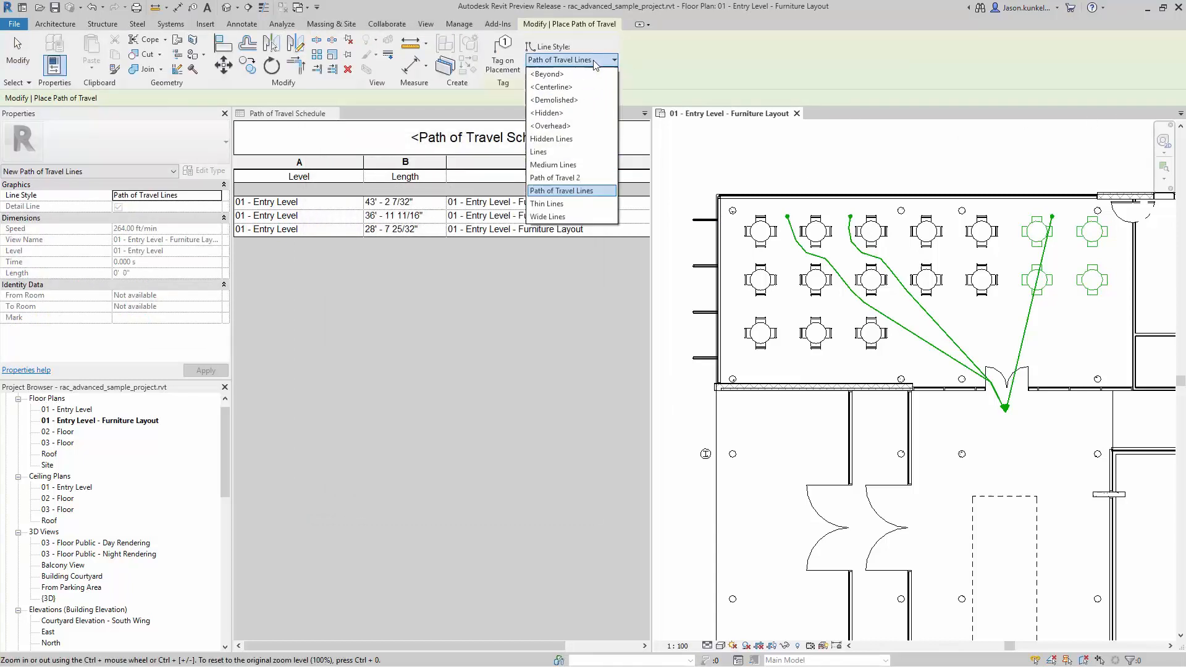
# - Draw a fourth path from a chair to the door in the Path of Travel 2 style, scheduled at 30' 3 15/16"
pyautogui.click(555, 177)
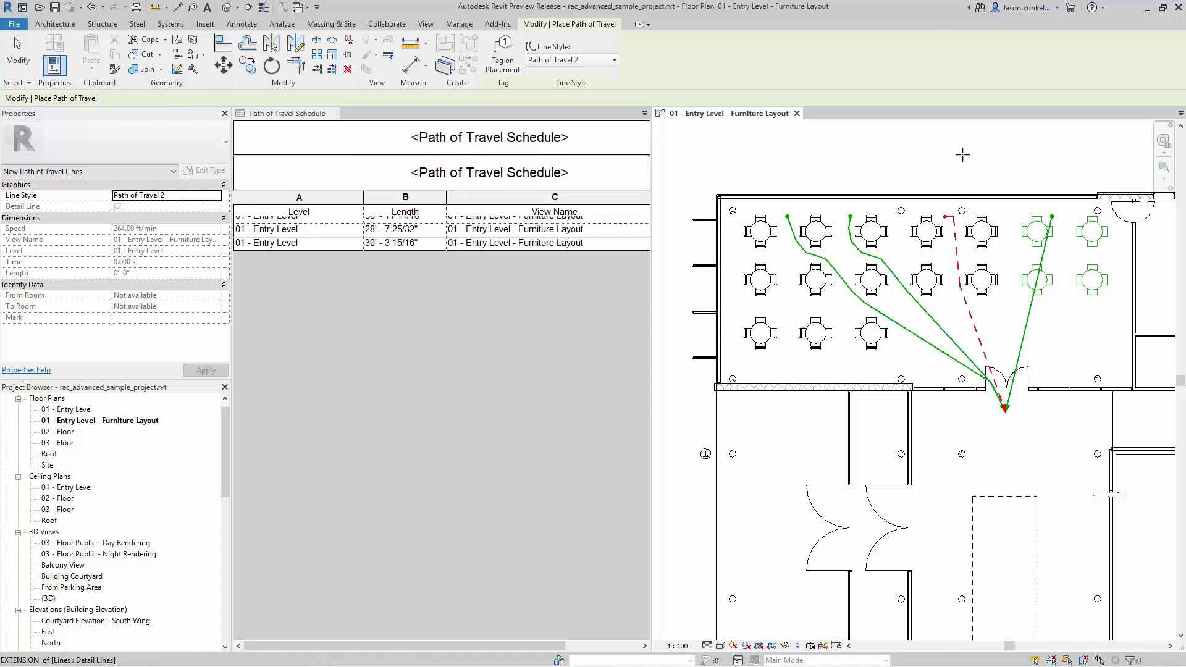
pyautogui.click(987, 368)
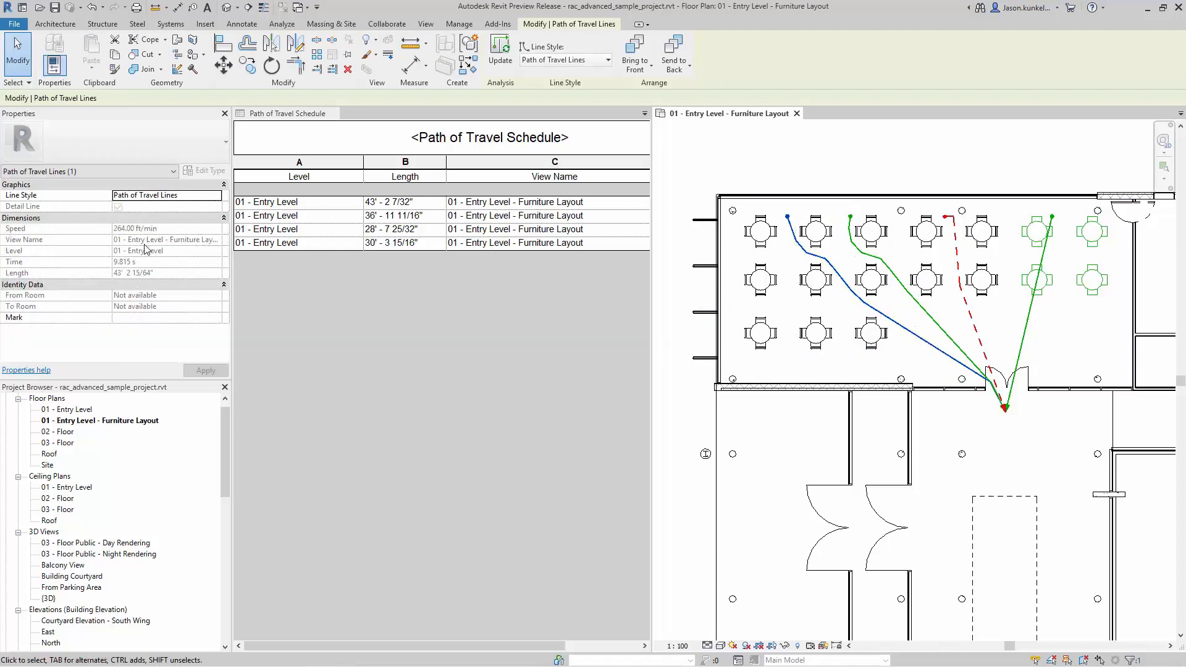
pyautogui.moveTo(126, 281)
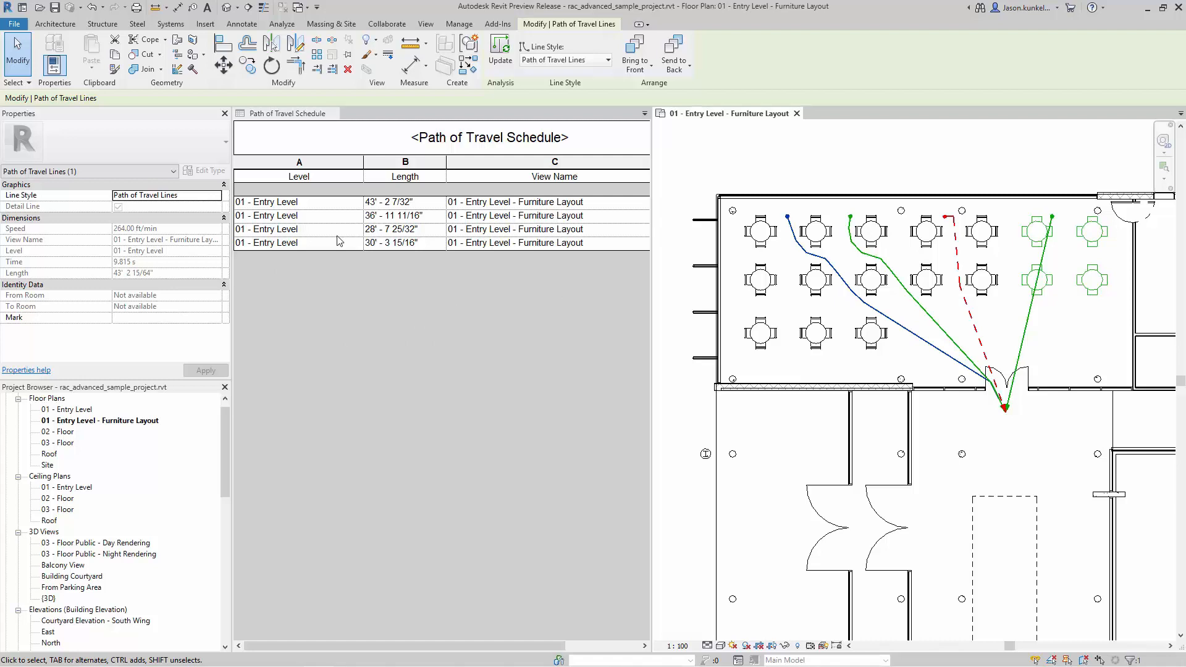
pyautogui.moveTo(416, 164)
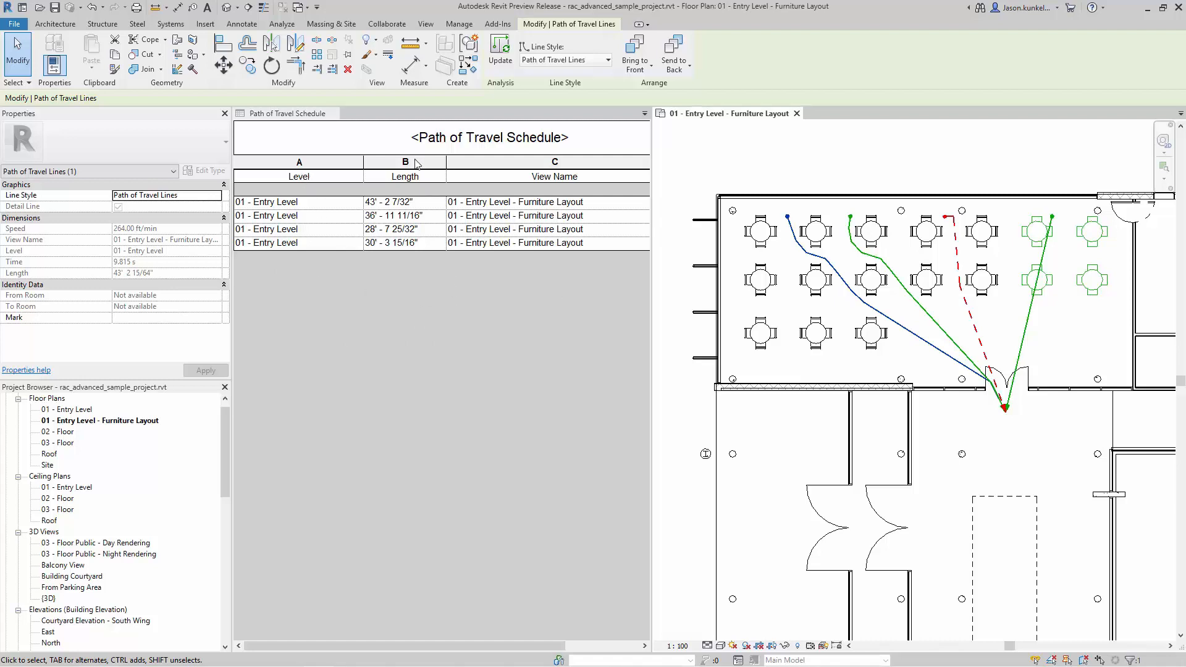
pyautogui.moveTo(573, 251)
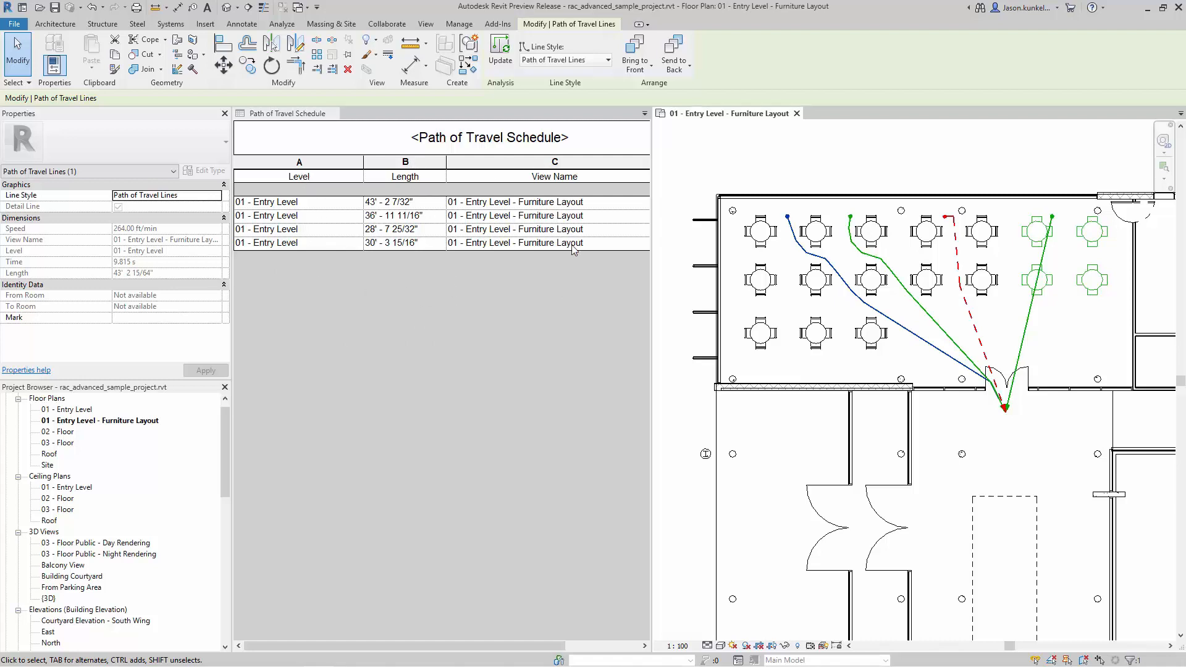
pyautogui.moveTo(565, 308)
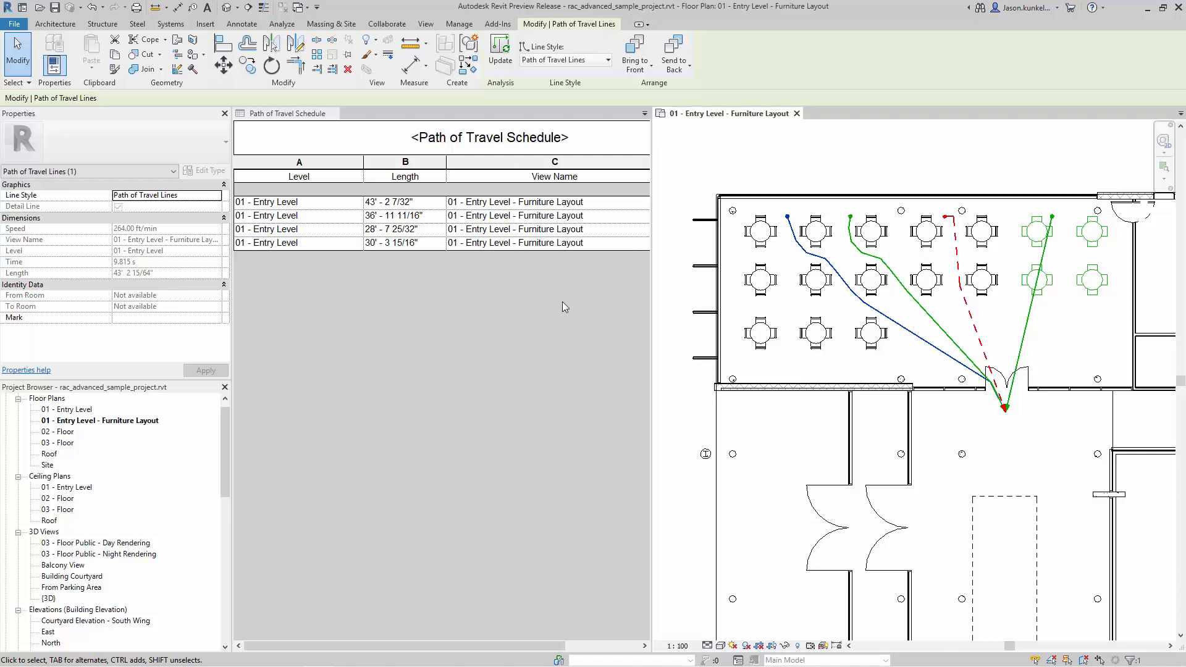
pyautogui.moveTo(700, 121)
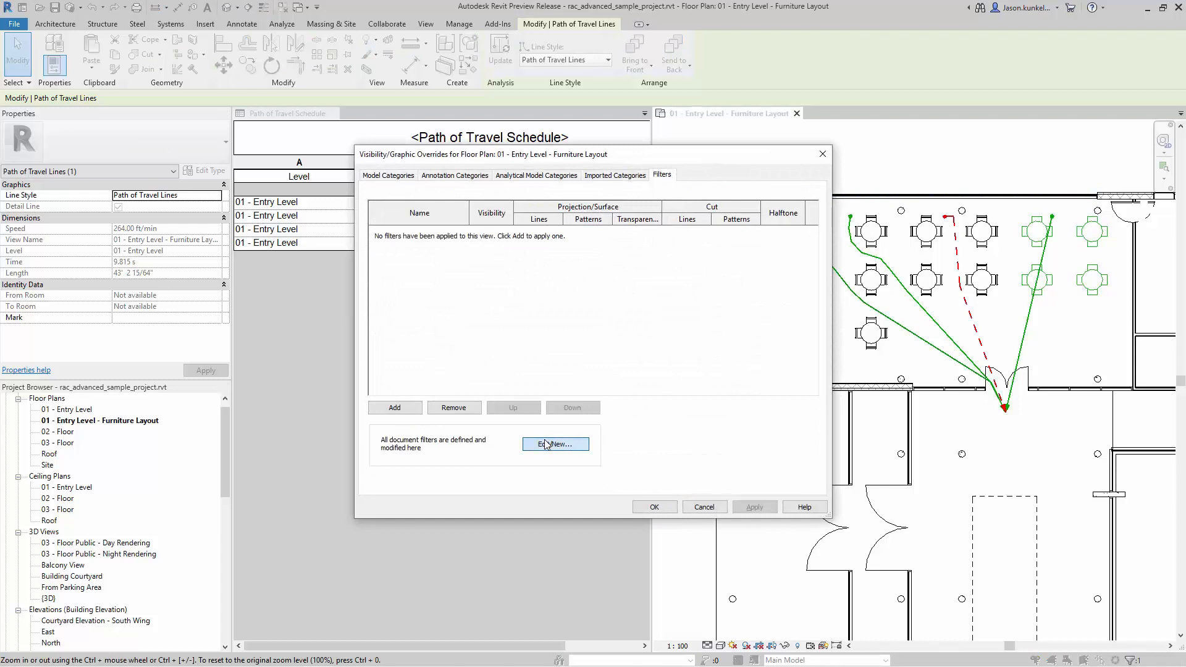
# - Create a new rule-based view filter named 'Path of Travel 2'
pyautogui.click(555, 444)
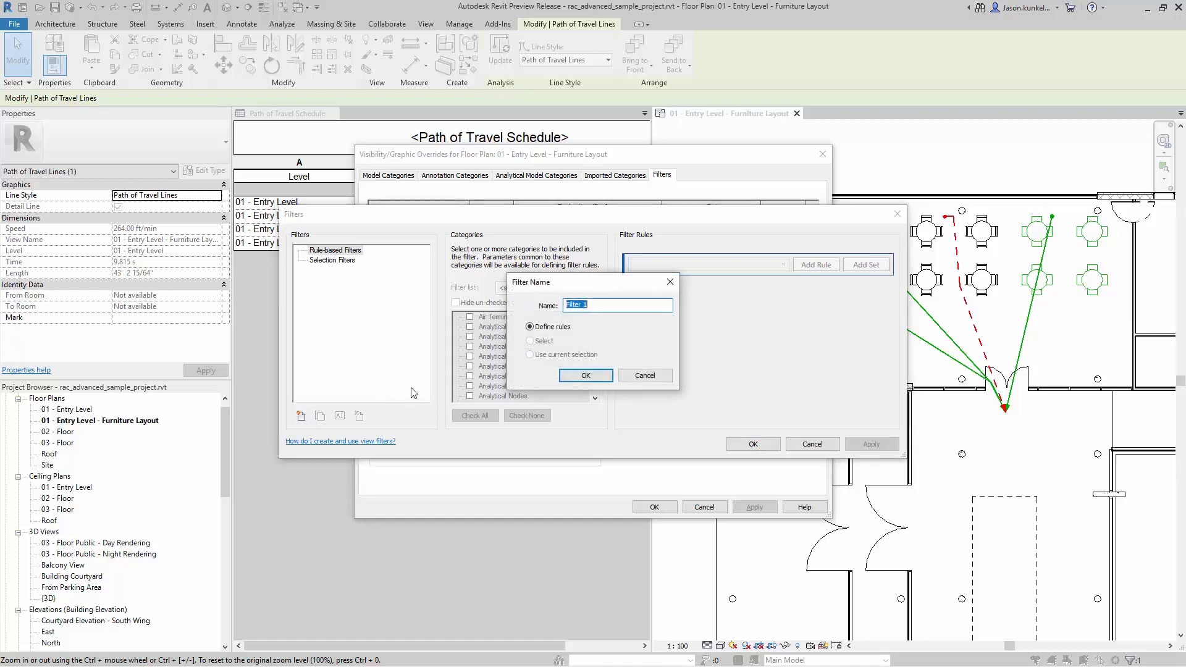
pyautogui.write('Path of Travel 2')
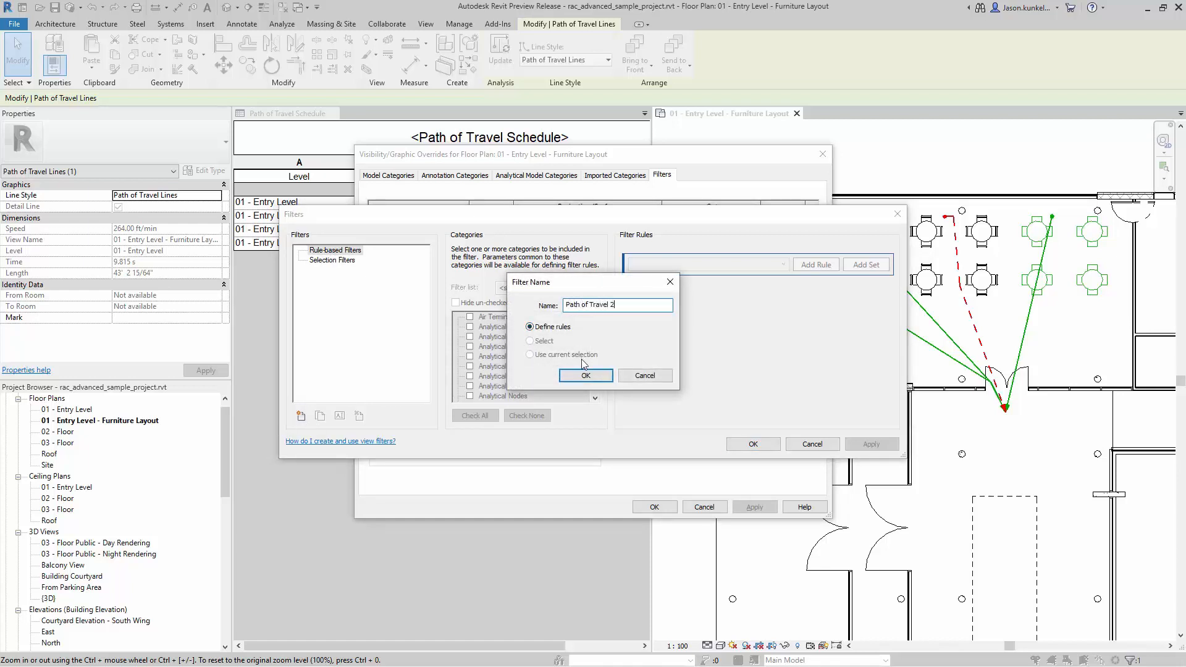
pyautogui.click(585, 376)
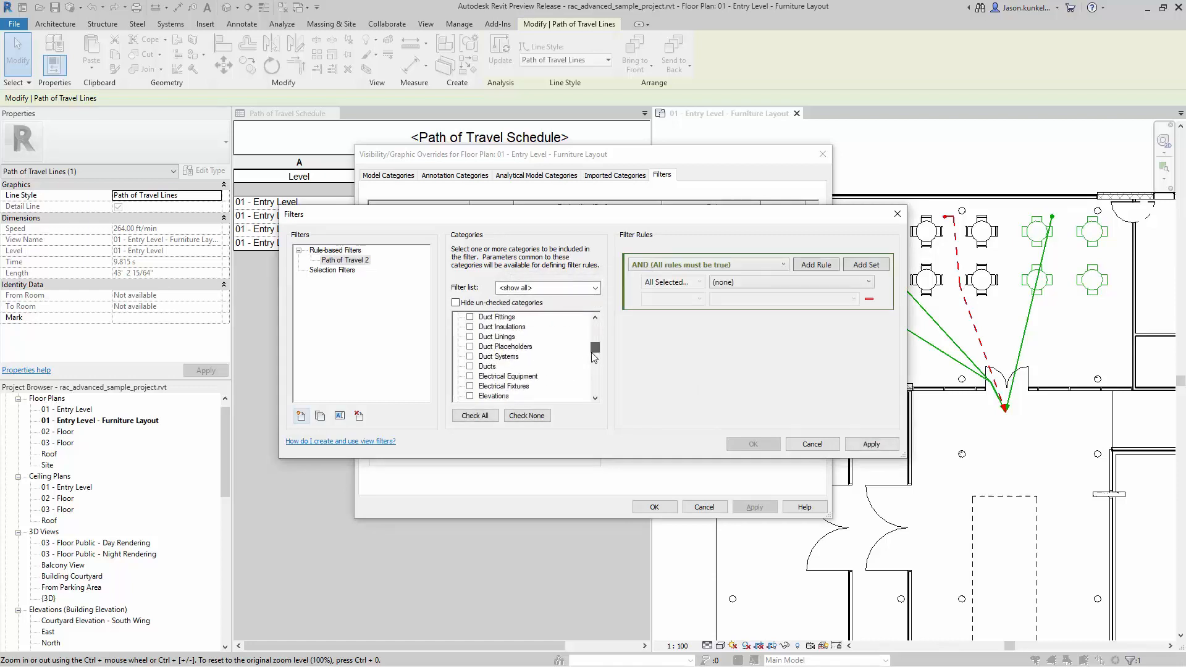
# - Apply the filter to the Path of Travel Lines category with a rule based on Length
pyautogui.scroll(-3)
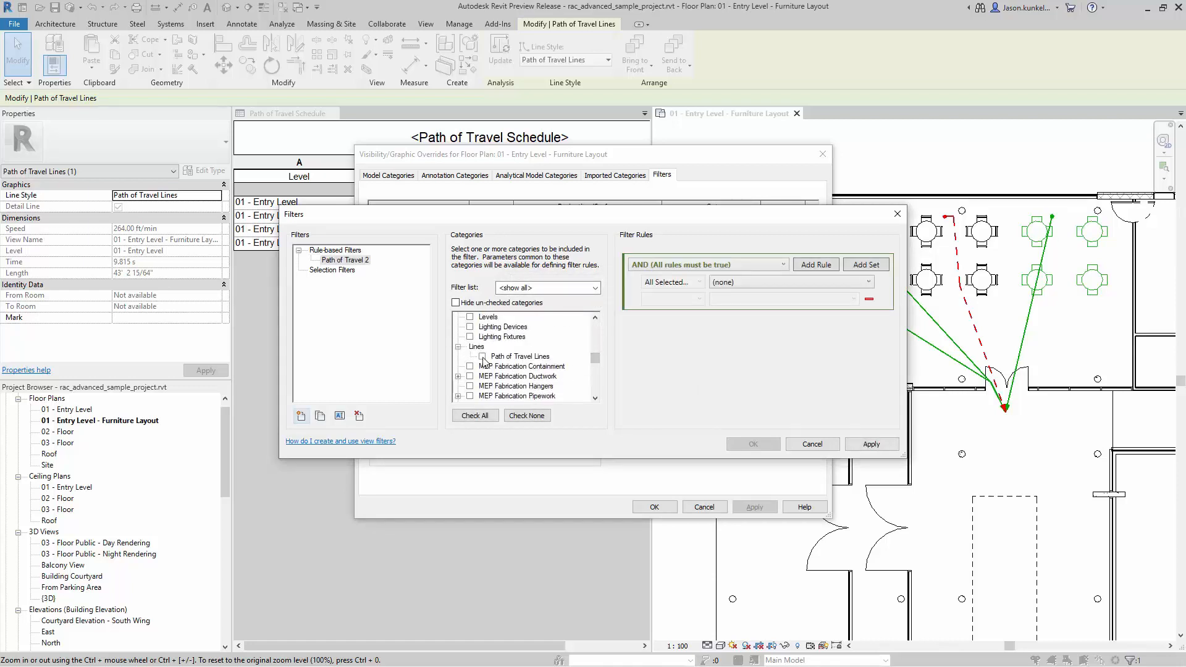
pyautogui.click(480, 356)
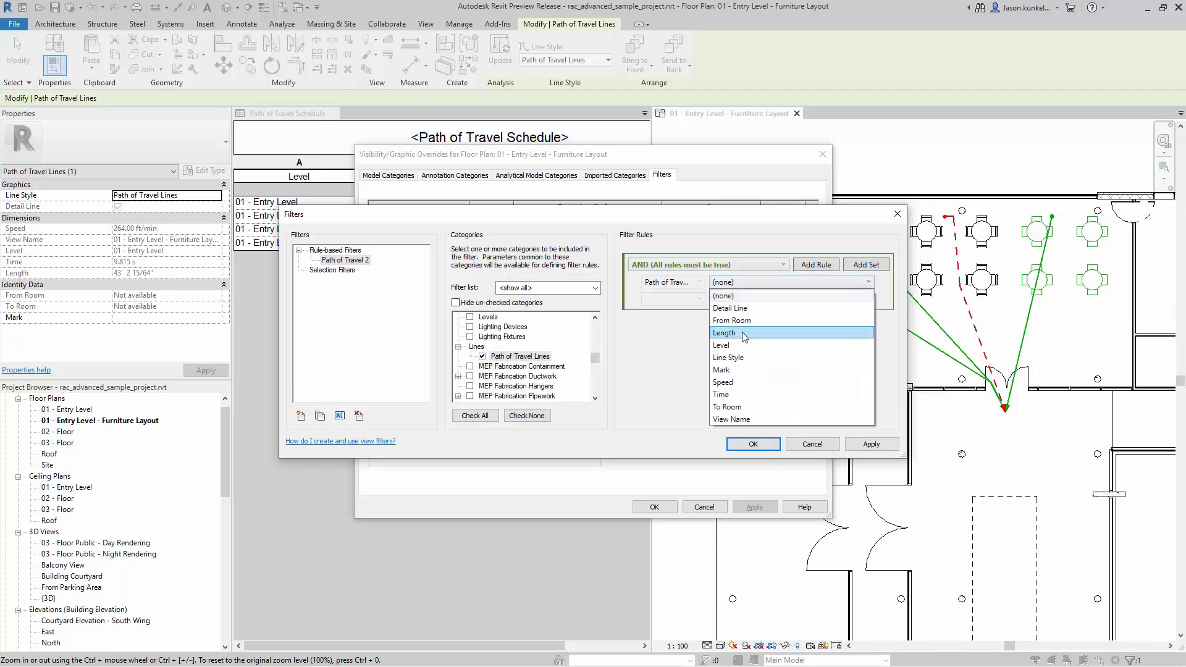
pyautogui.click(722, 332)
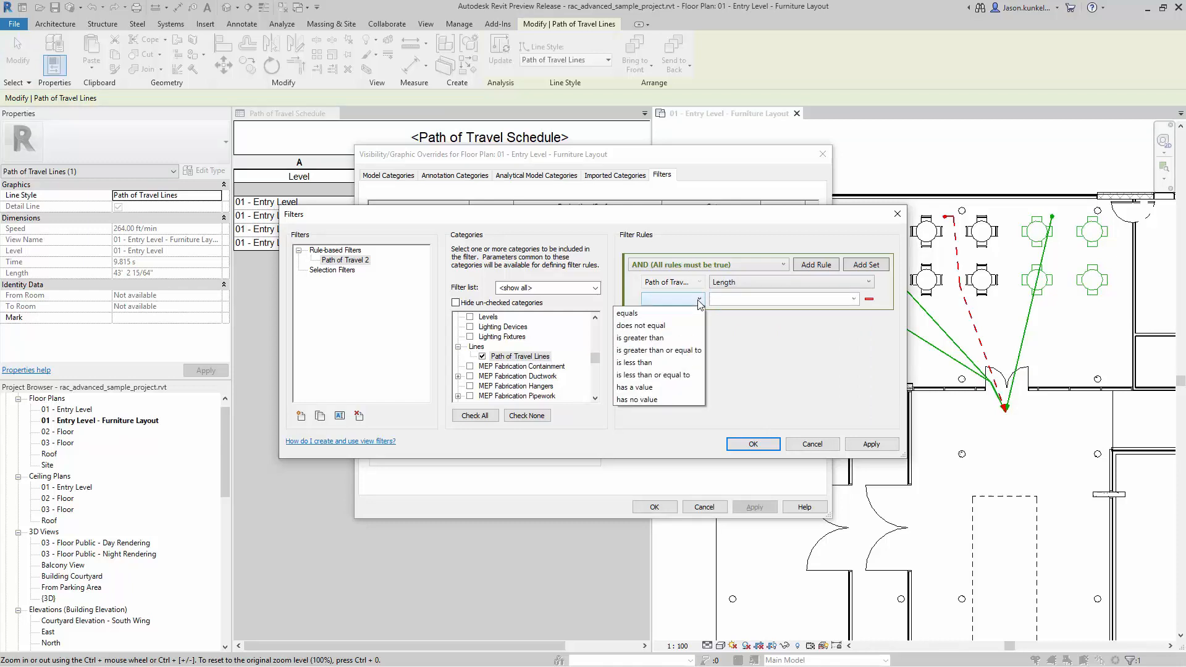